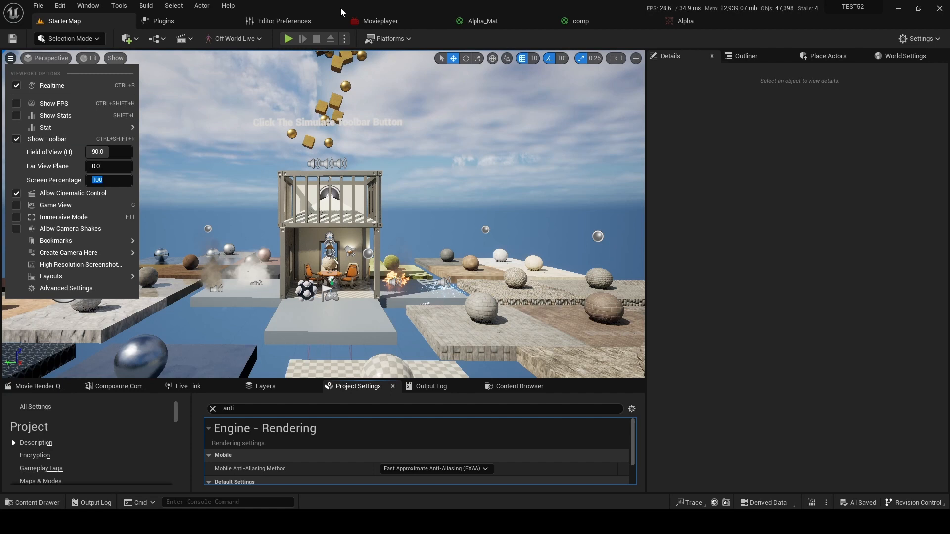
mouse_move(344, 10)
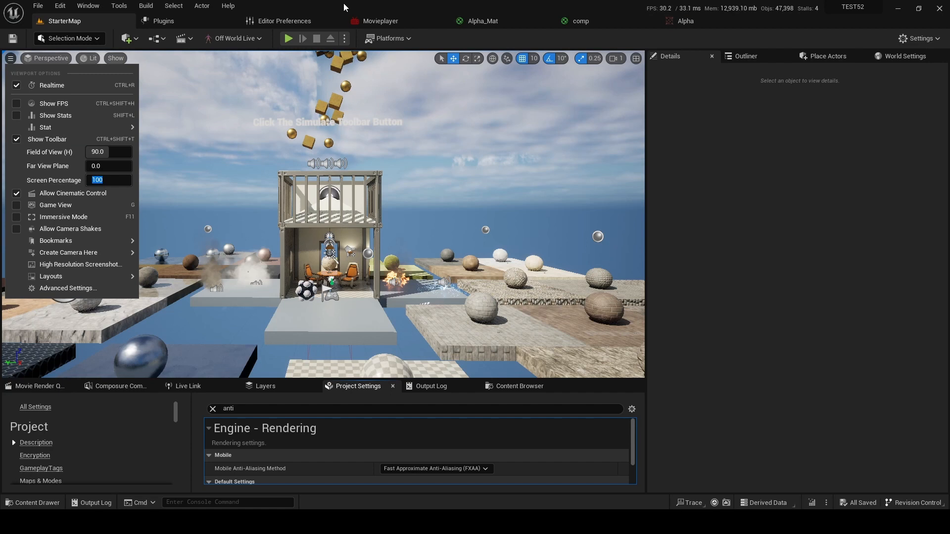
Step: Set the project's default Anti-Aliasing Method to Temporal Super-Resolution (TSR)
type("50")
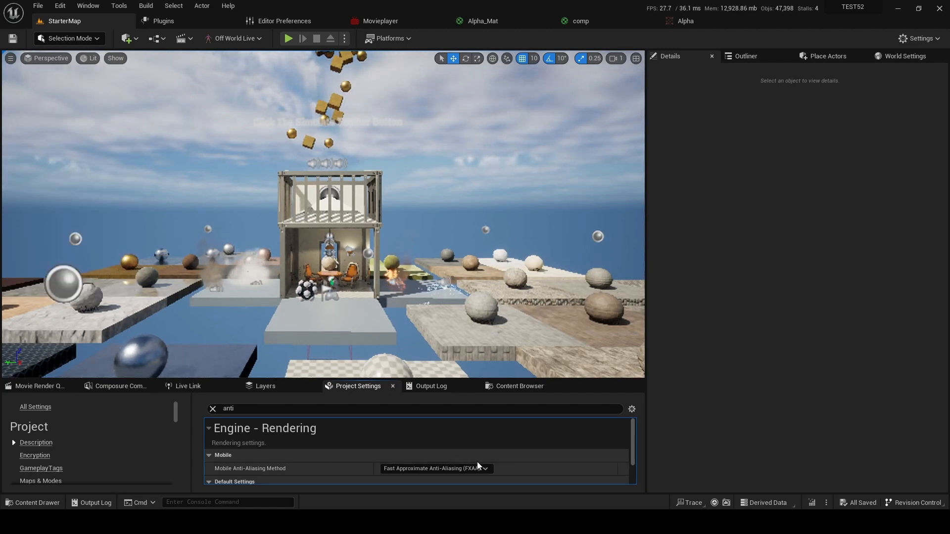
scroll("down", 3)
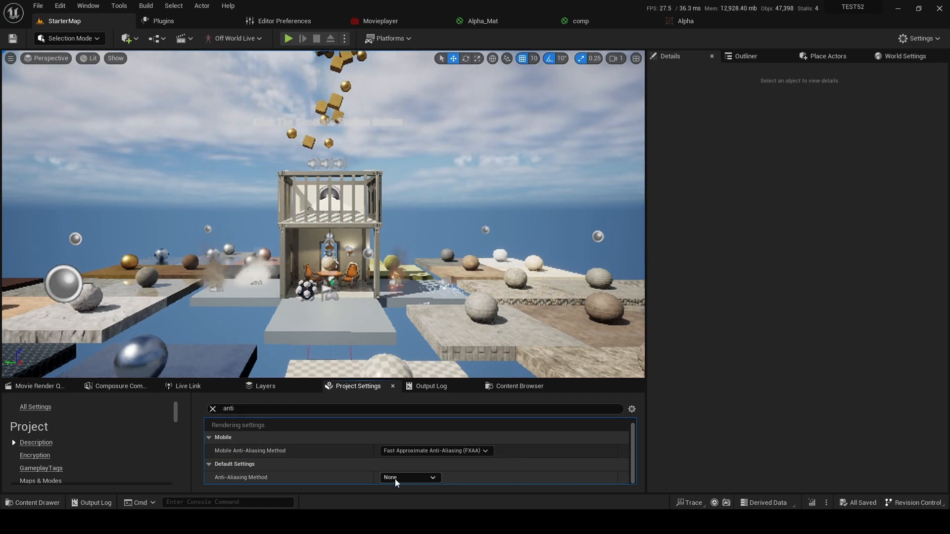
left_click(409, 477)
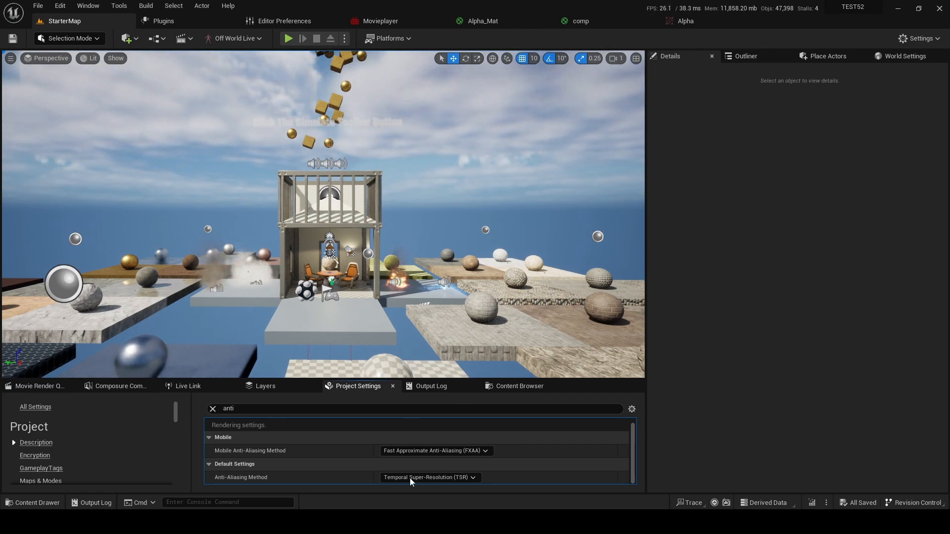
mouse_move(430, 477)
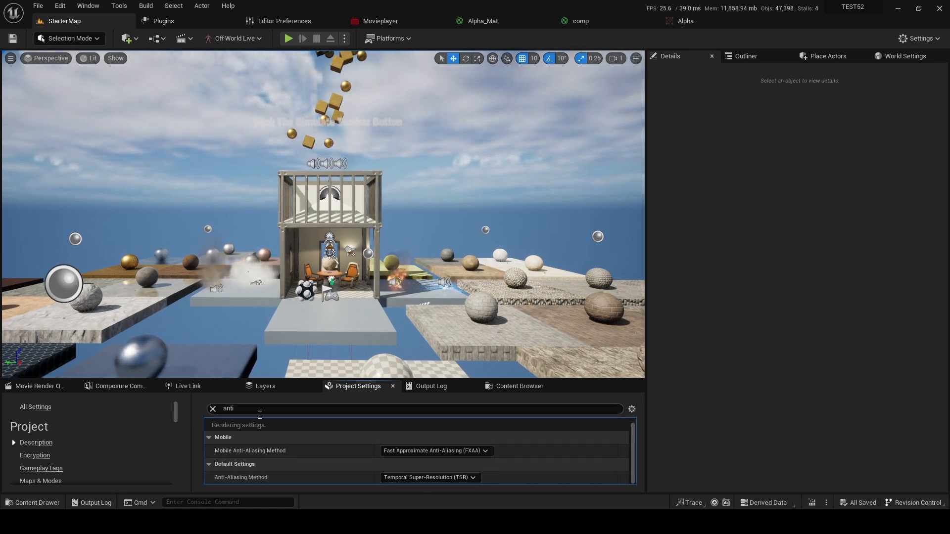
left_click(10, 58)
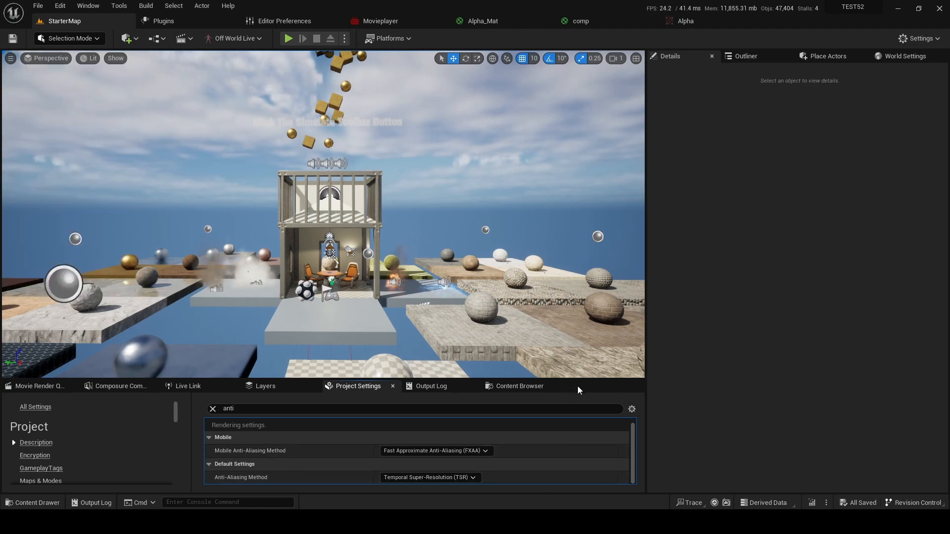
mouse_move(174, 5)
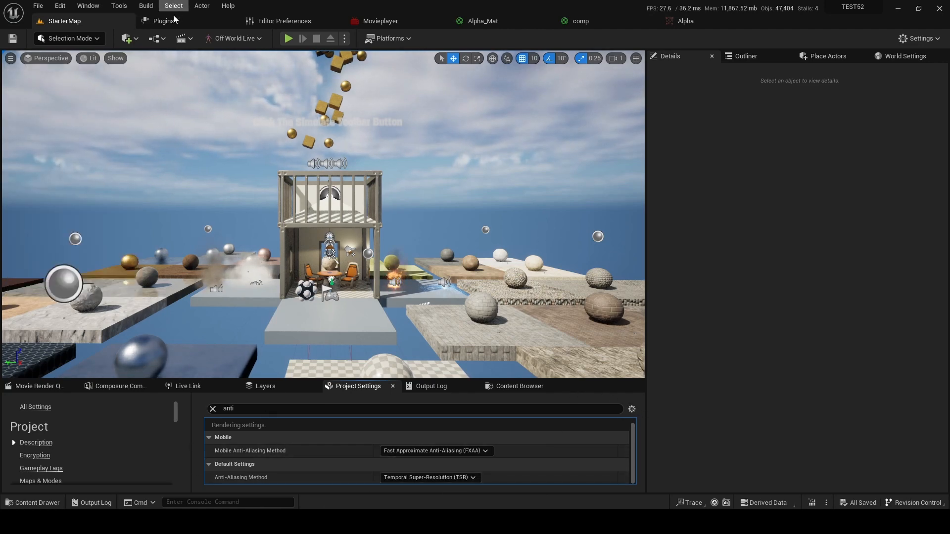
left_click(162, 20)
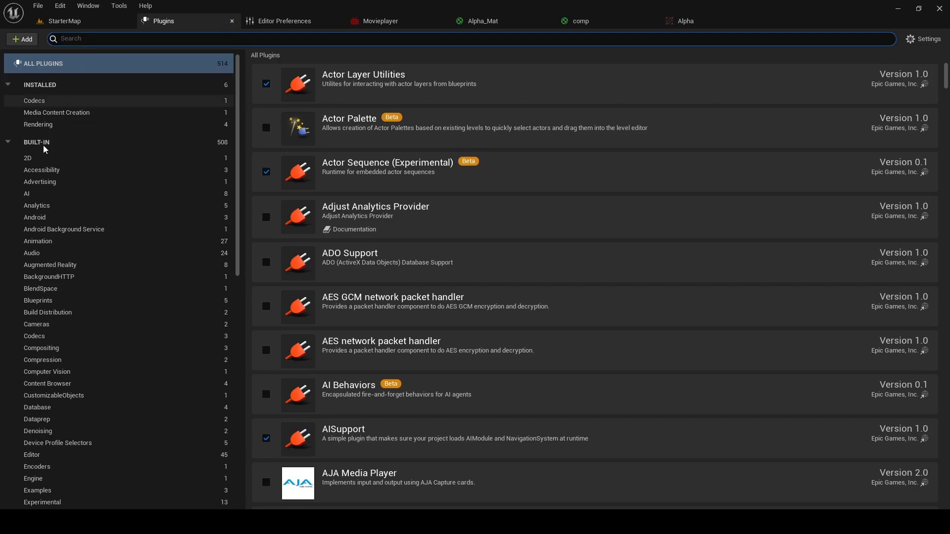
left_click(38, 124)
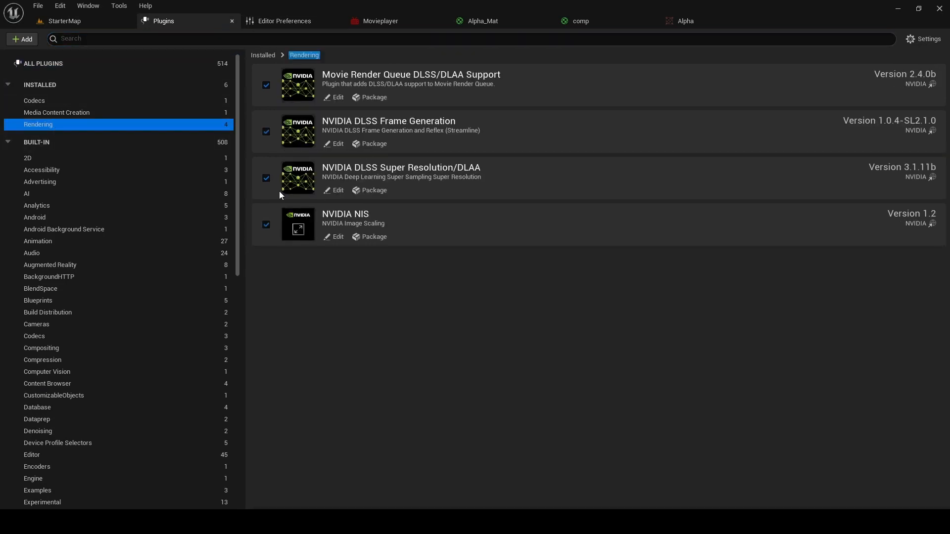
mouse_move(358, 85)
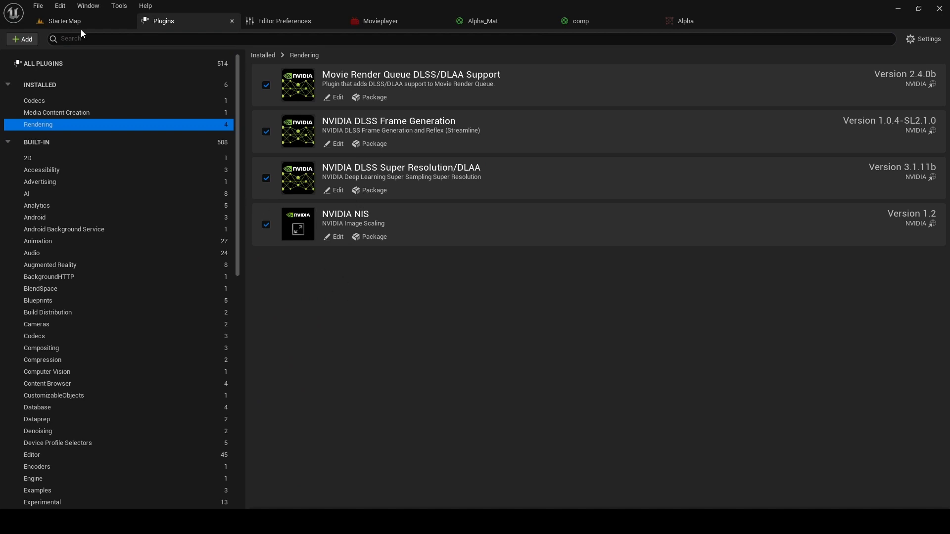
left_click(63, 21)
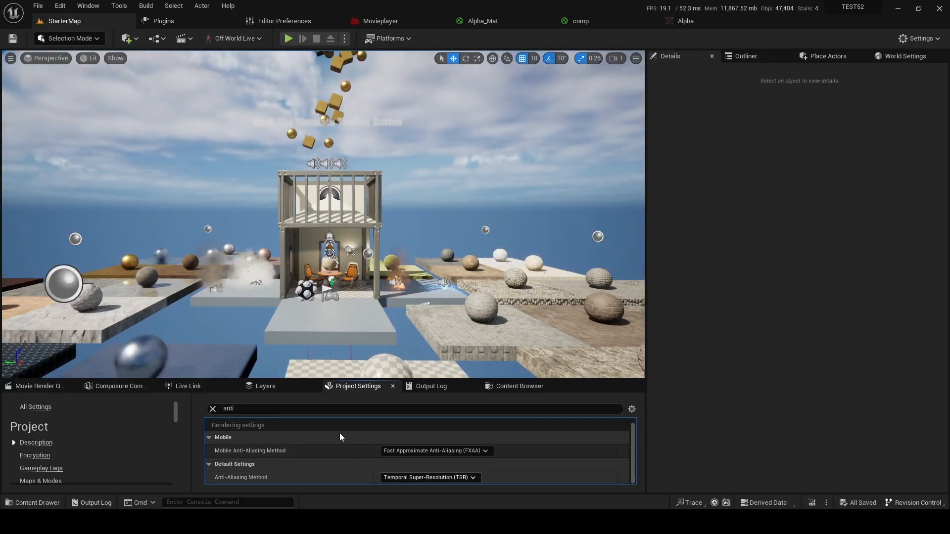
Step: Search 'dlss' and enable DLSS/DLAA for Play In Editor viewports under Level Editor - Viewport
left_click(415, 409)
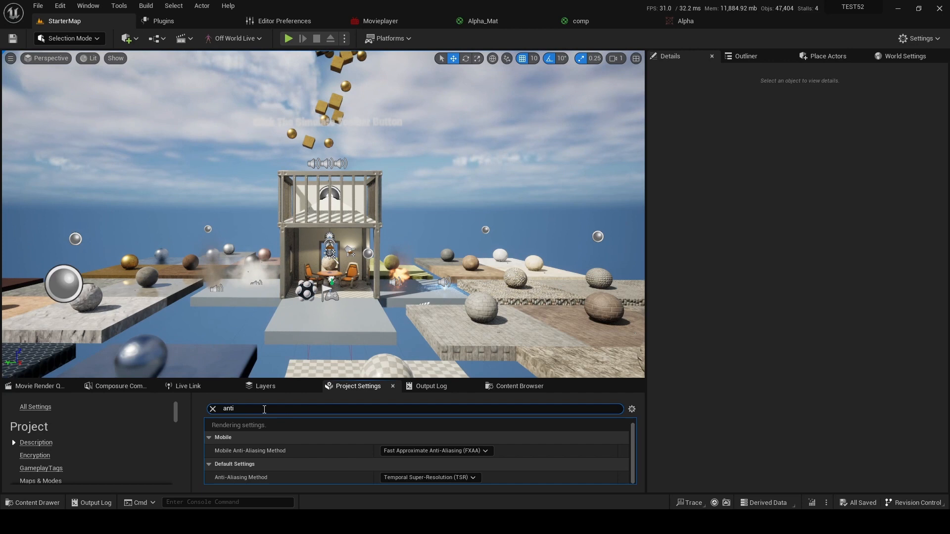
type("dlss")
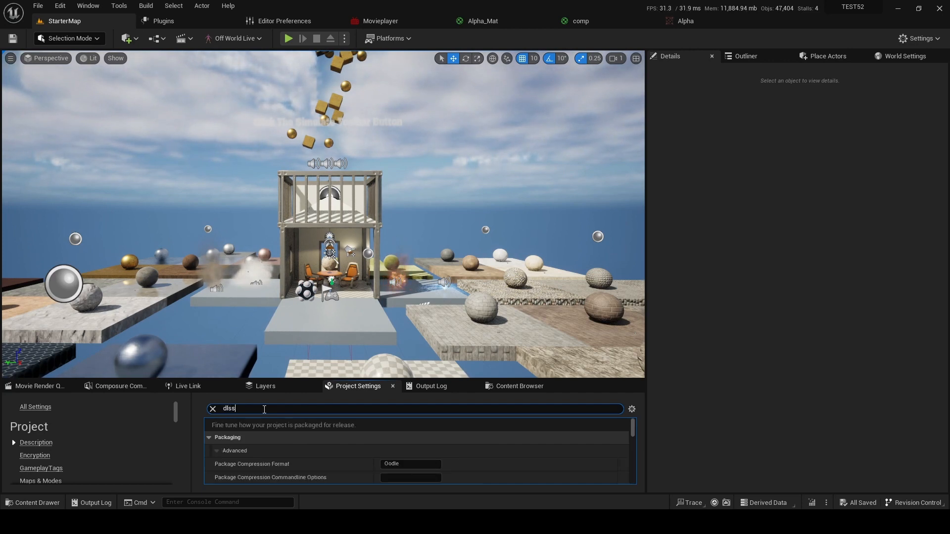
scroll("down", 3)
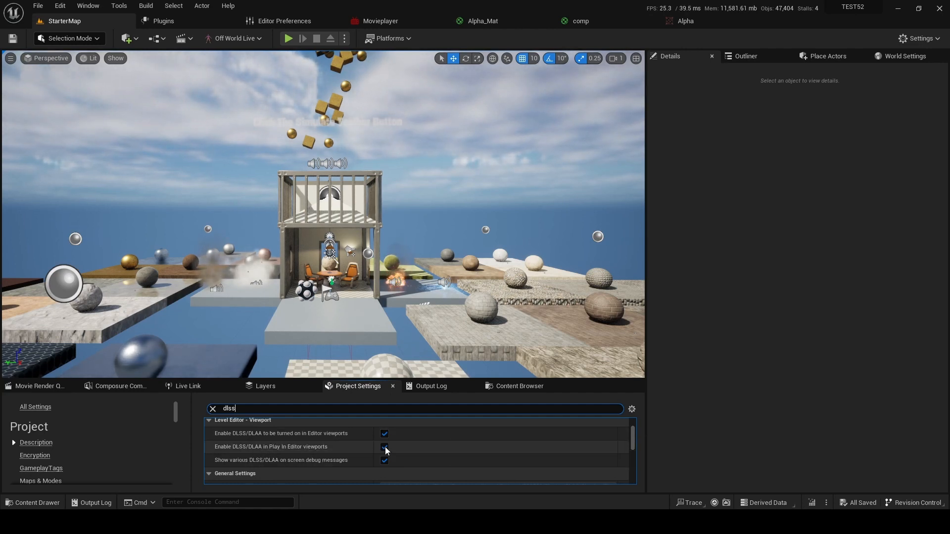
left_click(384, 461)
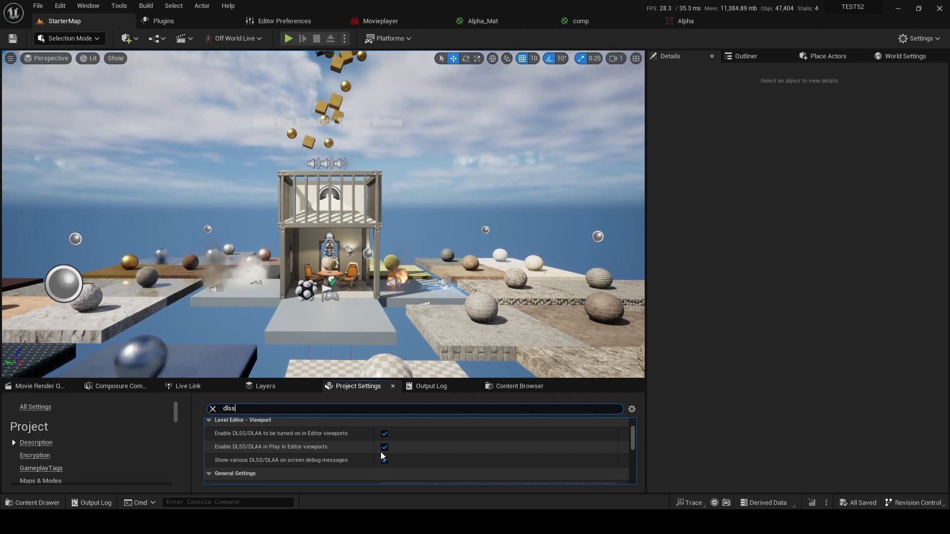
left_click(384, 460)
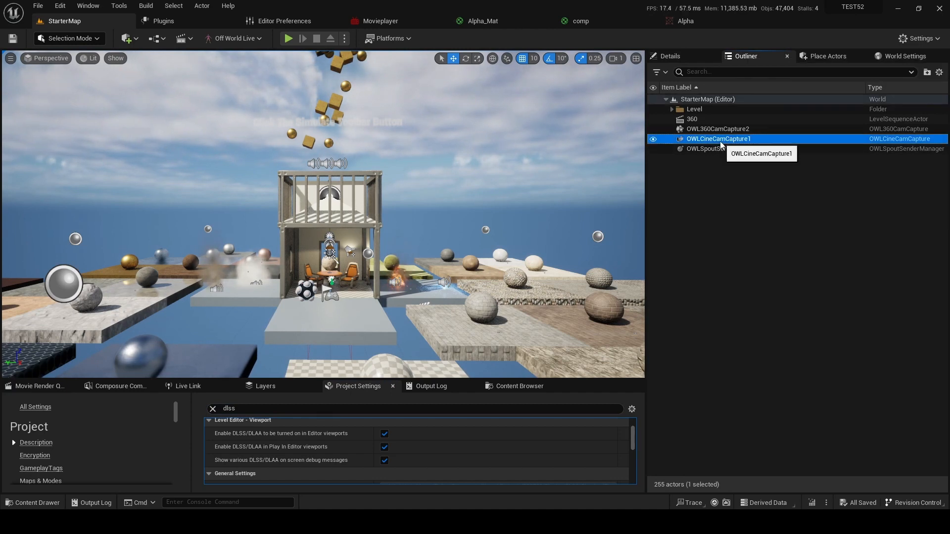
Step: Select OWLCineCamCapture1 and view its capture settings: Enable Upscaling on, Screen Percentage 70.0
left_click(671, 55)
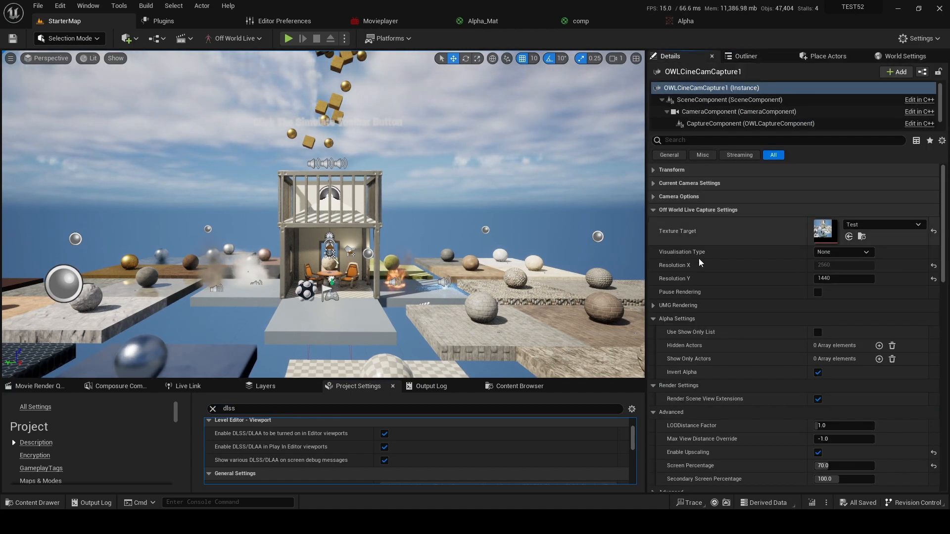
scroll("down", 3)
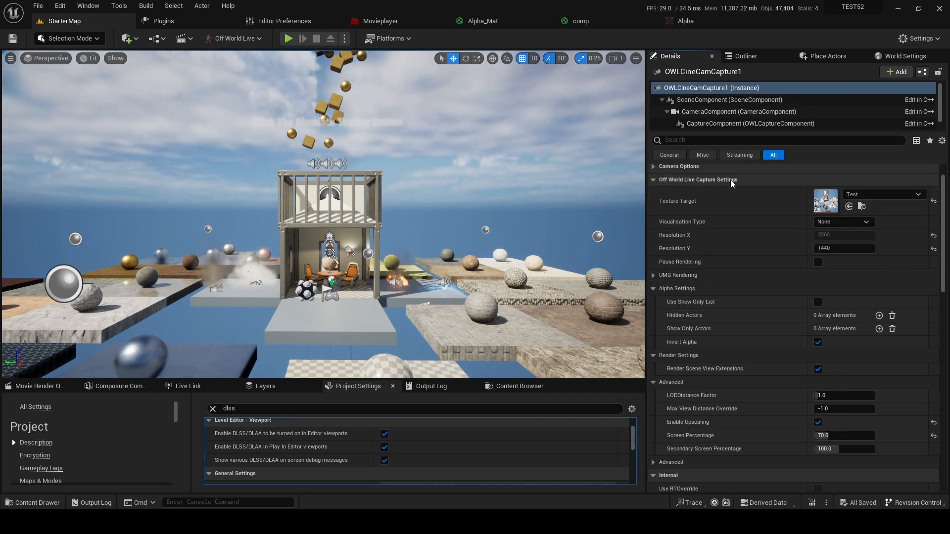
scroll("down", 3)
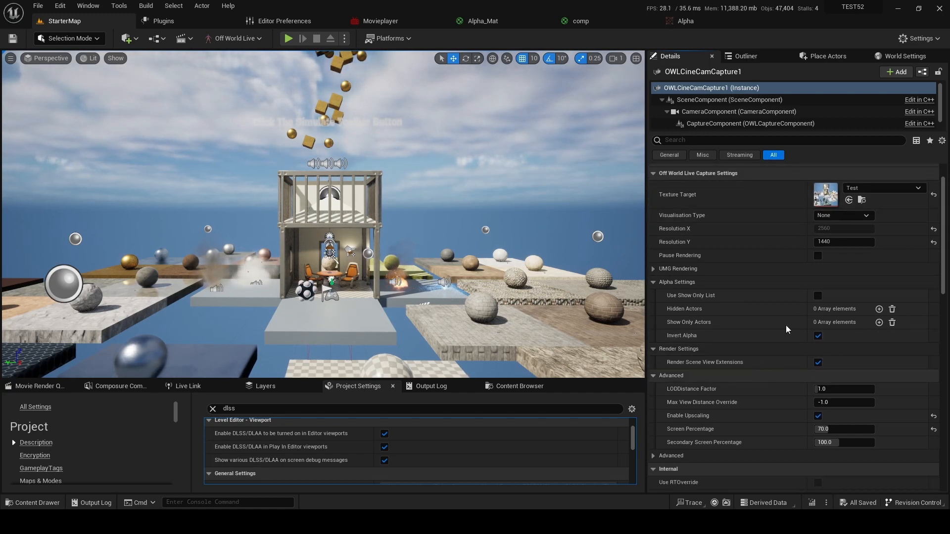
mouse_move(776, 403)
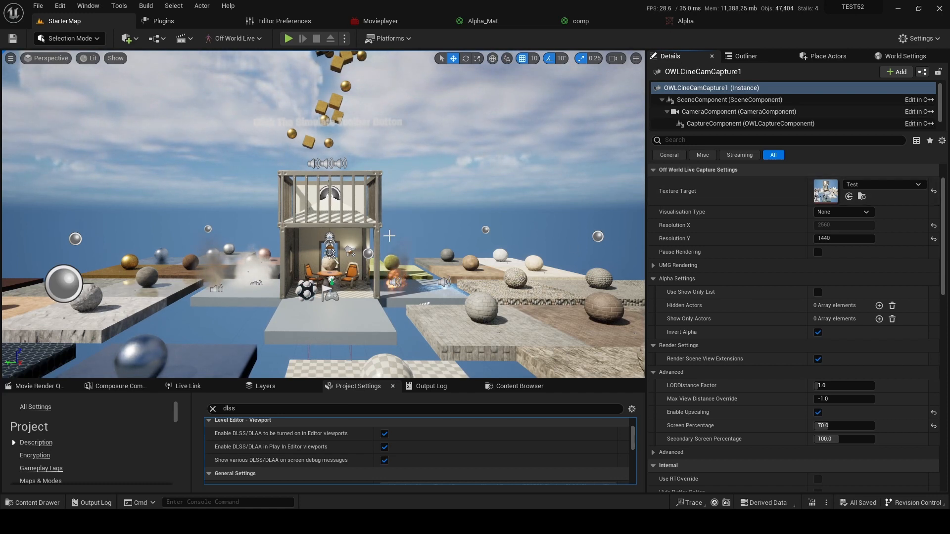
Step: Switch the level viewport's view mode to Wireframe
left_click(90, 59)
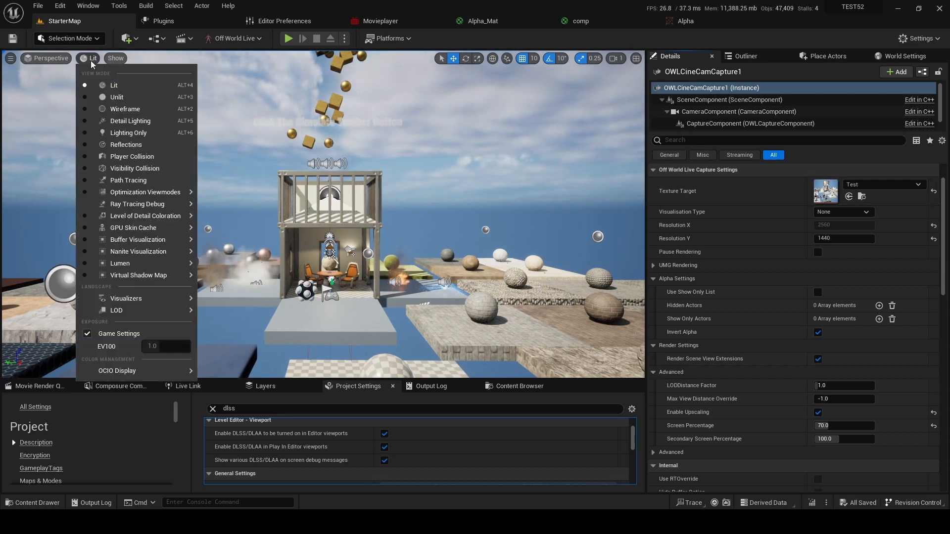
left_click(124, 109)
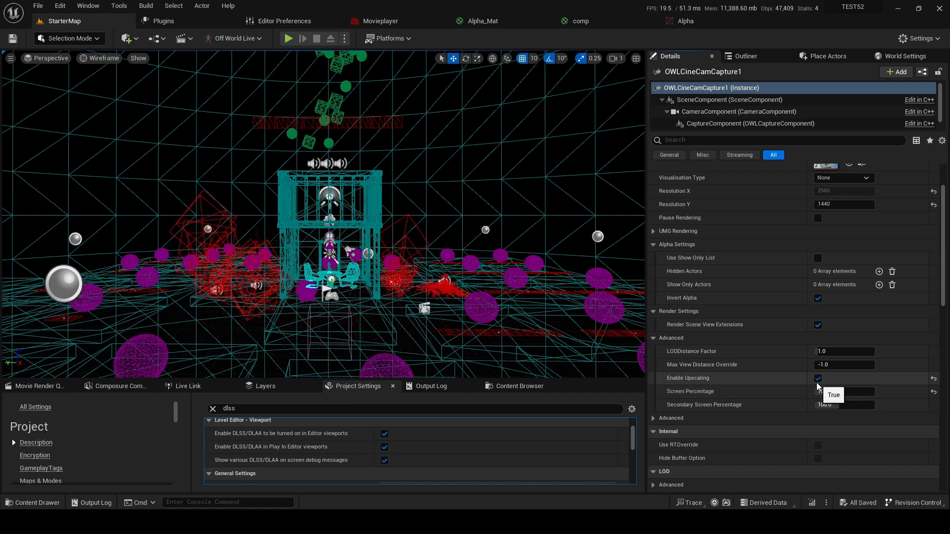
Step: Toggle Enable Upscaling off and back on for OWLCineCamCapture1, keeping Screen Percentage 70.0
left_click(817, 378)
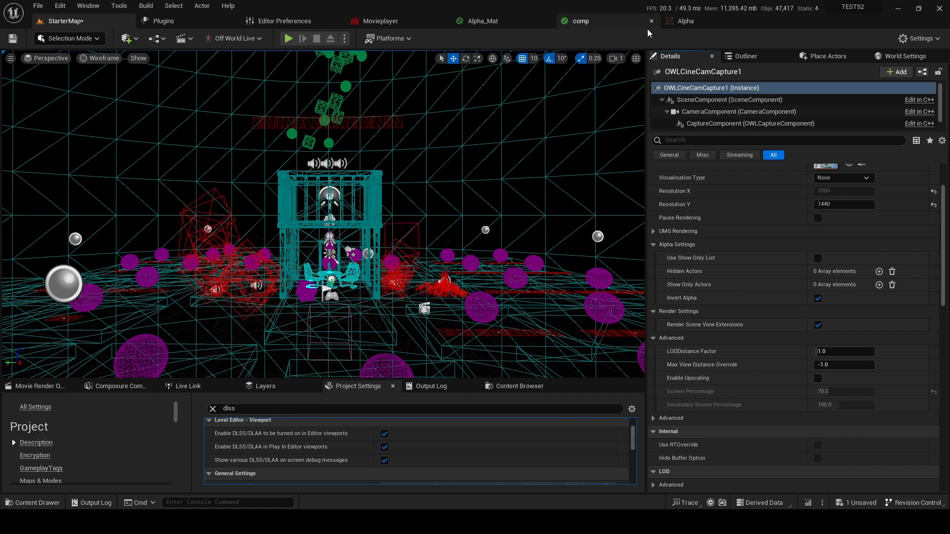
left_click(817, 378)
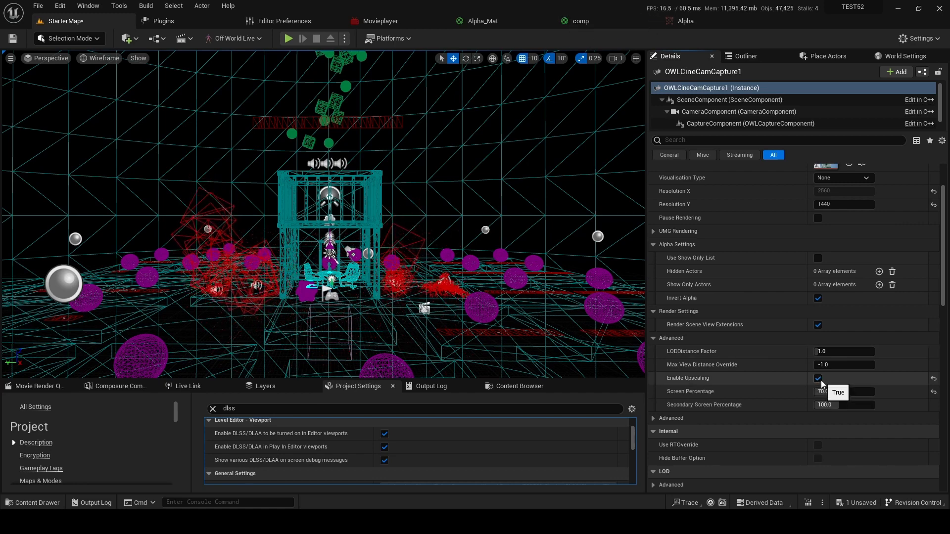
left_click(818, 378)
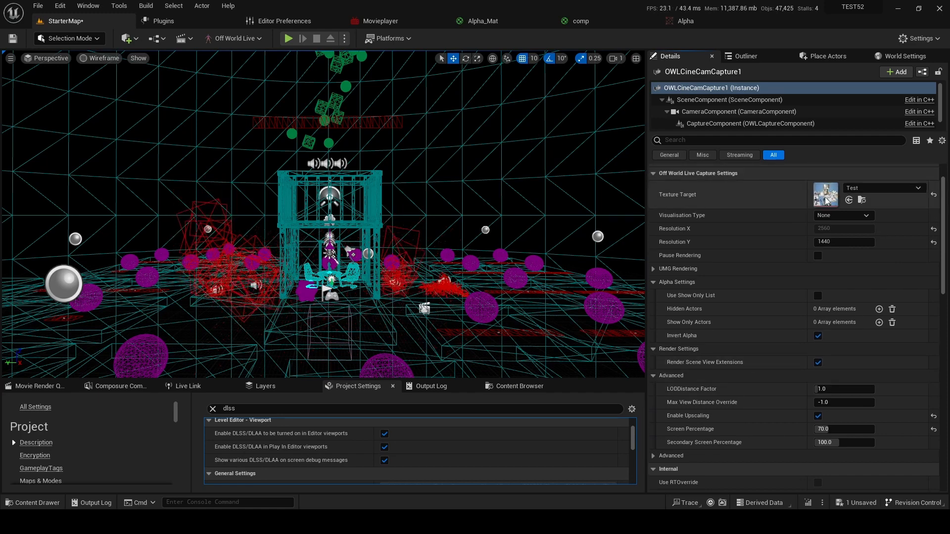
Step: Inspect the Test render target (2560x1440 capture) in its own tab, then return to StarterMap
double_click(824, 194)
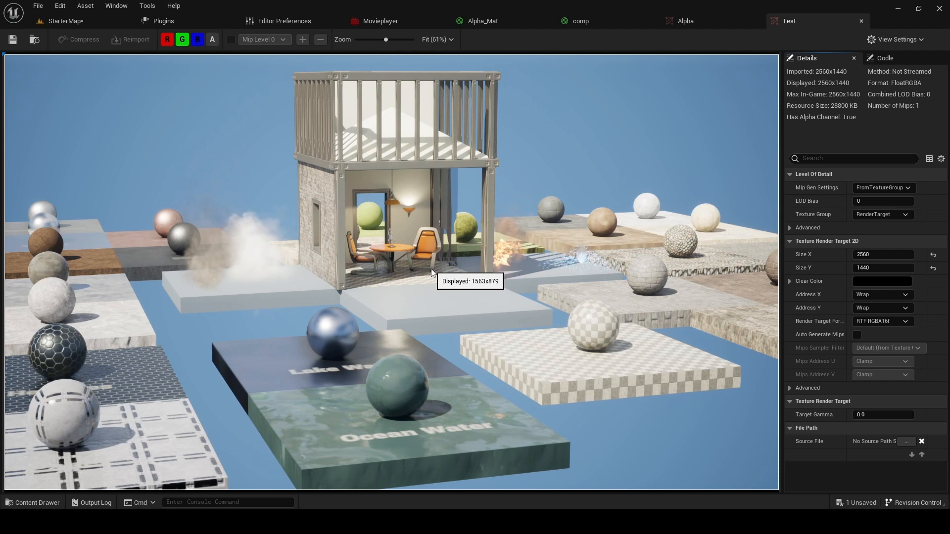
mouse_move(474, 436)
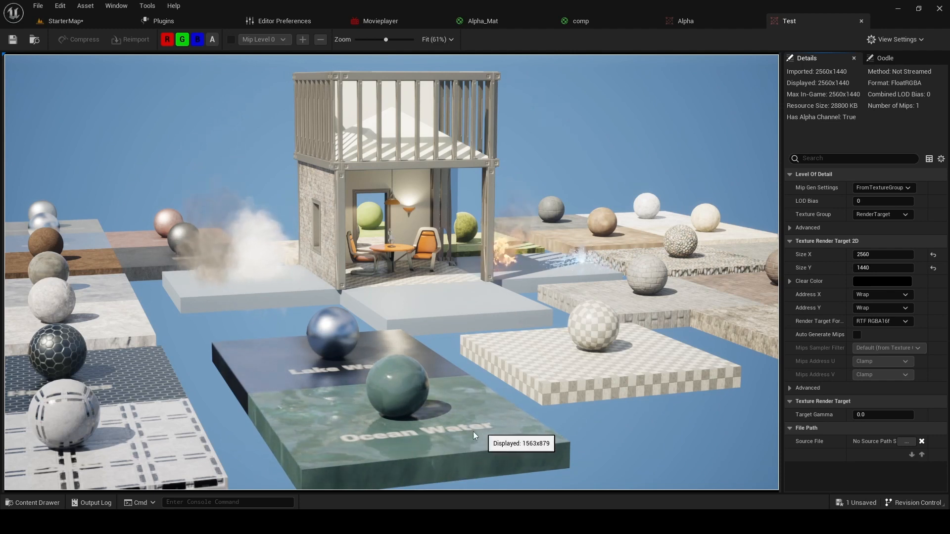
mouse_move(444, 398)
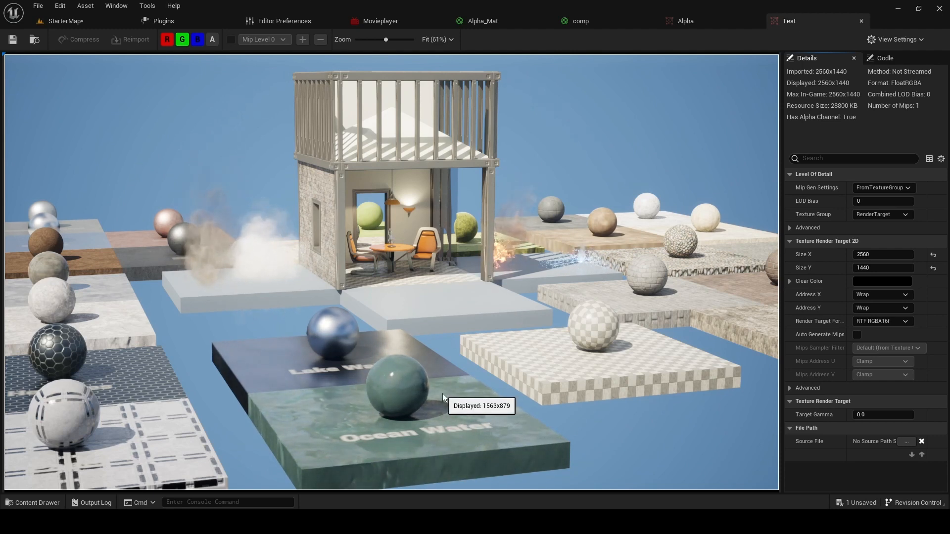
left_click(63, 21)
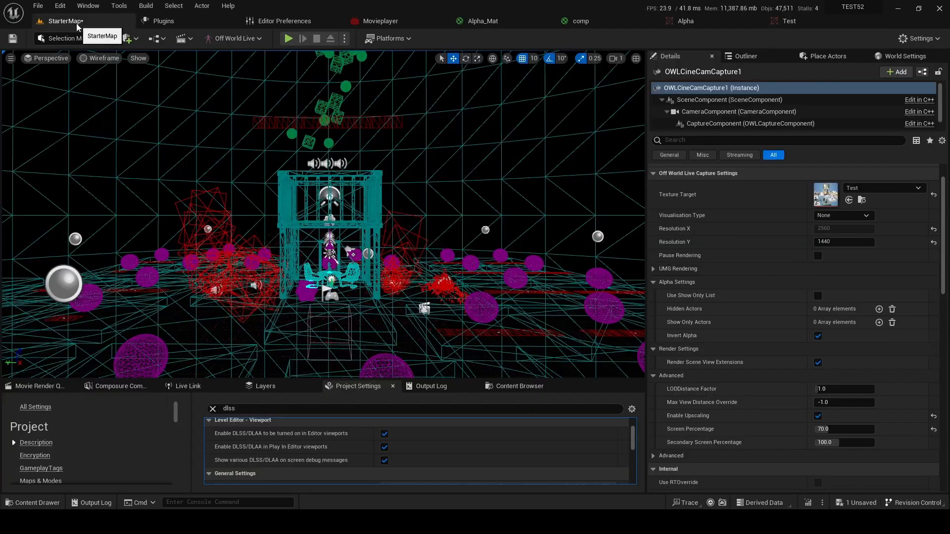
Step: Change the cine capture's Screen Percentage to 80.0, then to 100.0
left_click(842, 429)
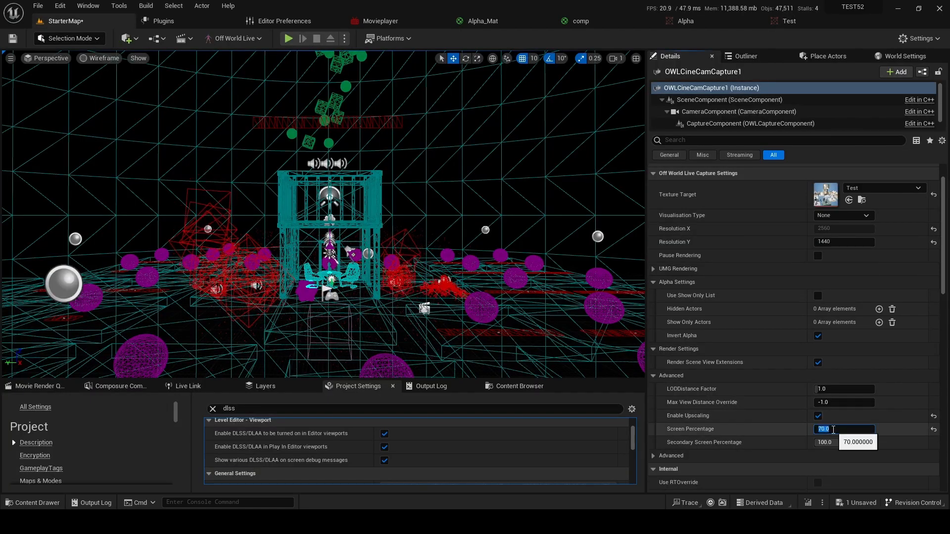
type("80.0")
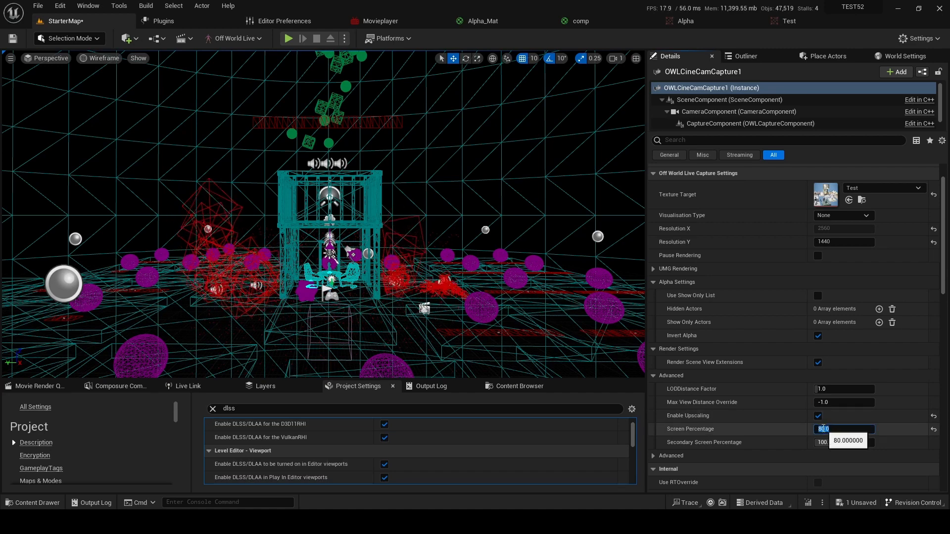
type("100.0")
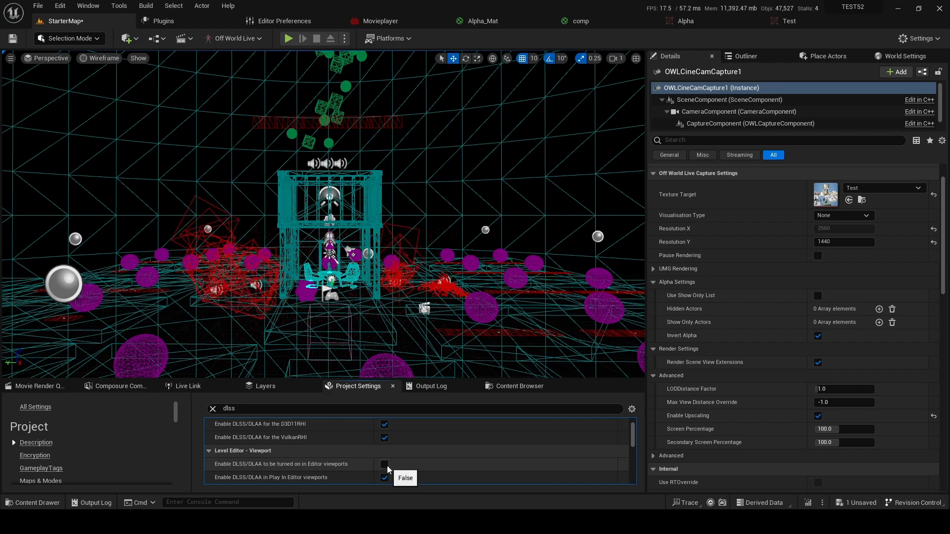
Step: Re-enable 'DLSS/DLAA to be turned on in Editor viewports' in Project Settings
left_click(384, 464)
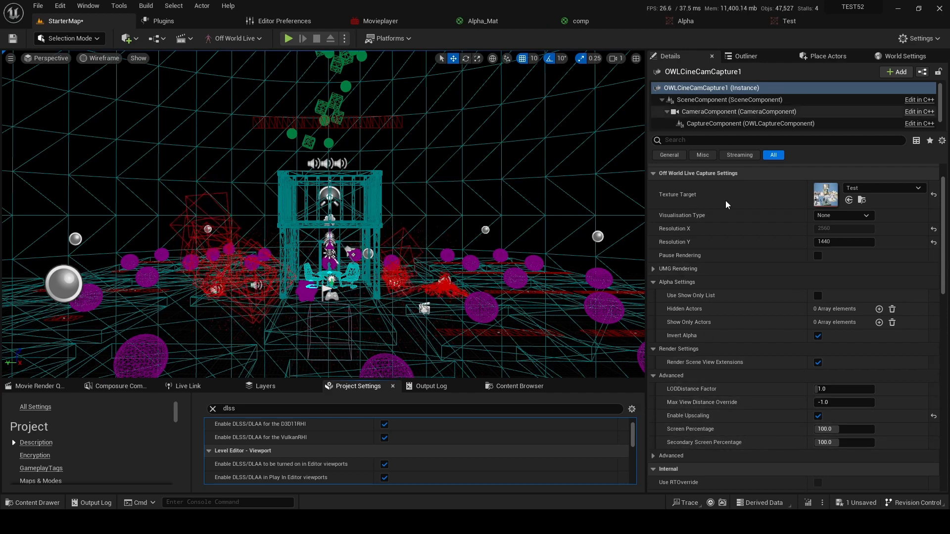
Step: Check OWL360CamCapture2 has Enable Upscaling on at Screen Percentage 50.0, then return to the Outliner
left_click(744, 56)
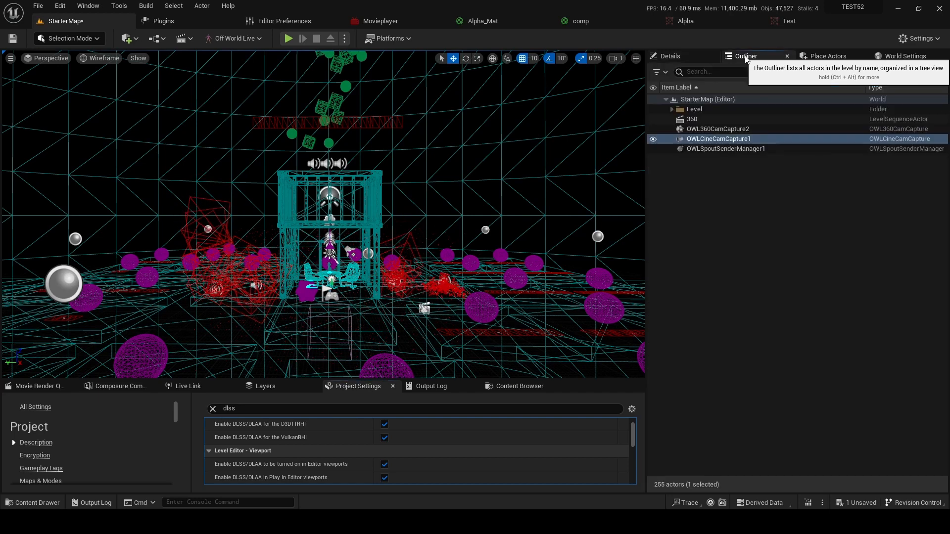
left_click(719, 129)
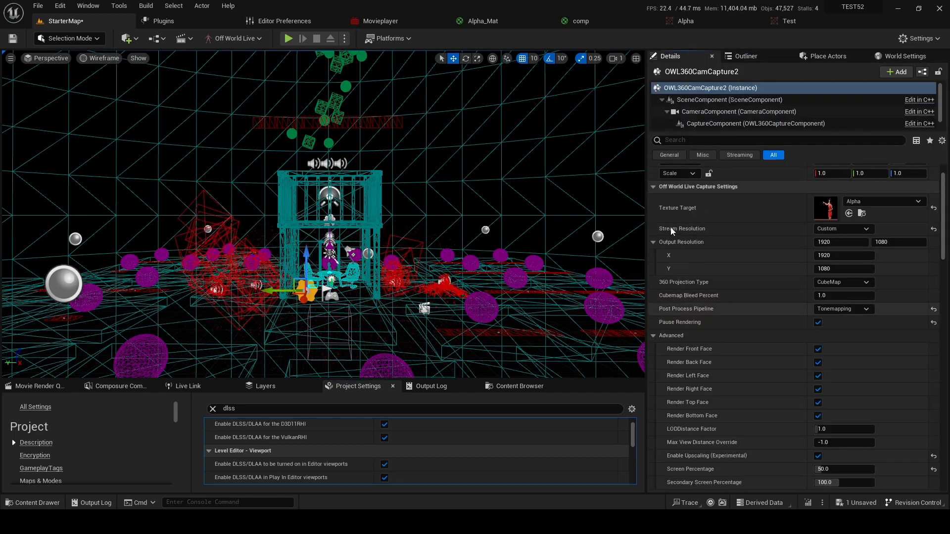
scroll("down", 3)
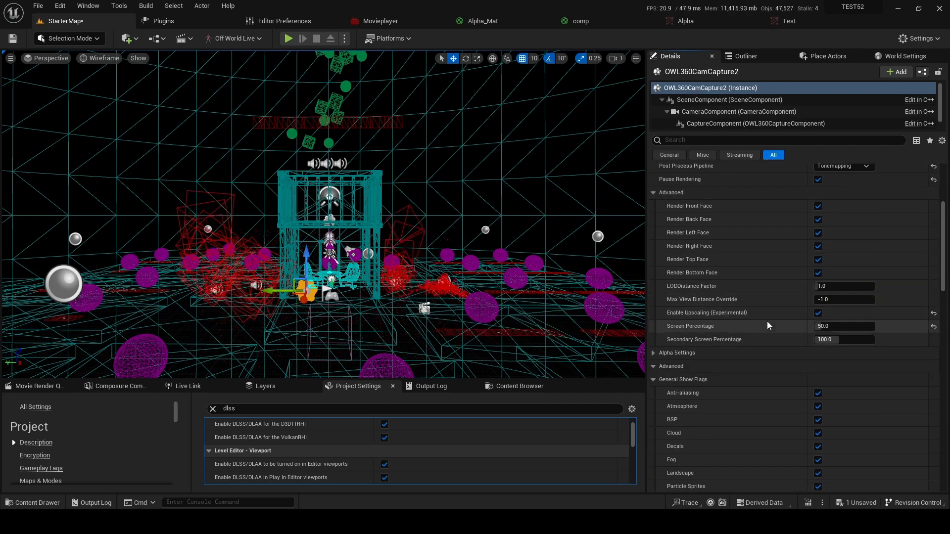
left_click(744, 56)
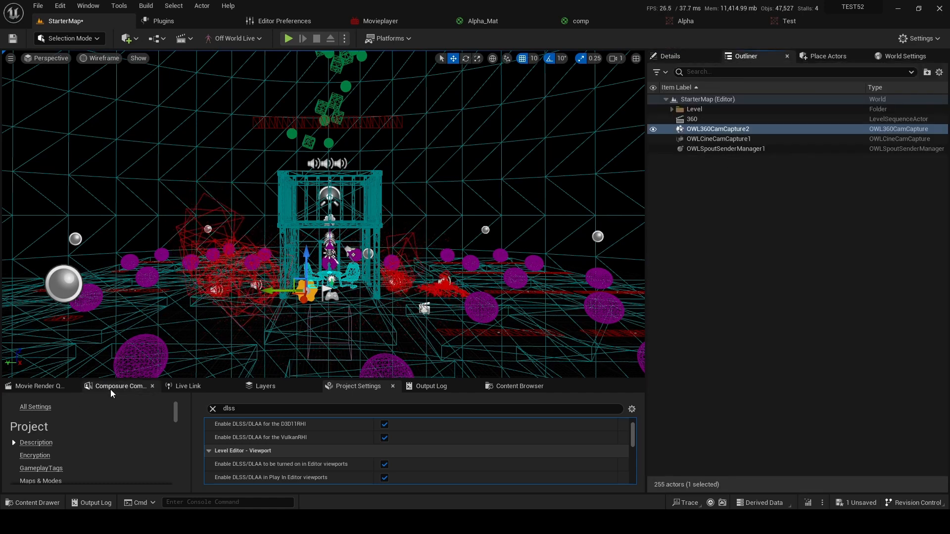
Step: Create a new composite 0010_comp in Composure and start adding a layer element to it
right_click(111, 393)
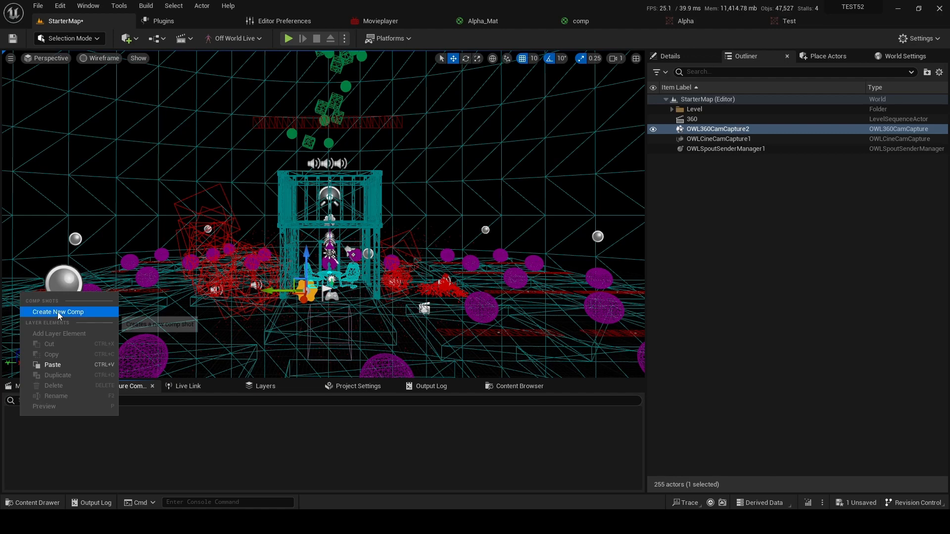
left_click(58, 311)
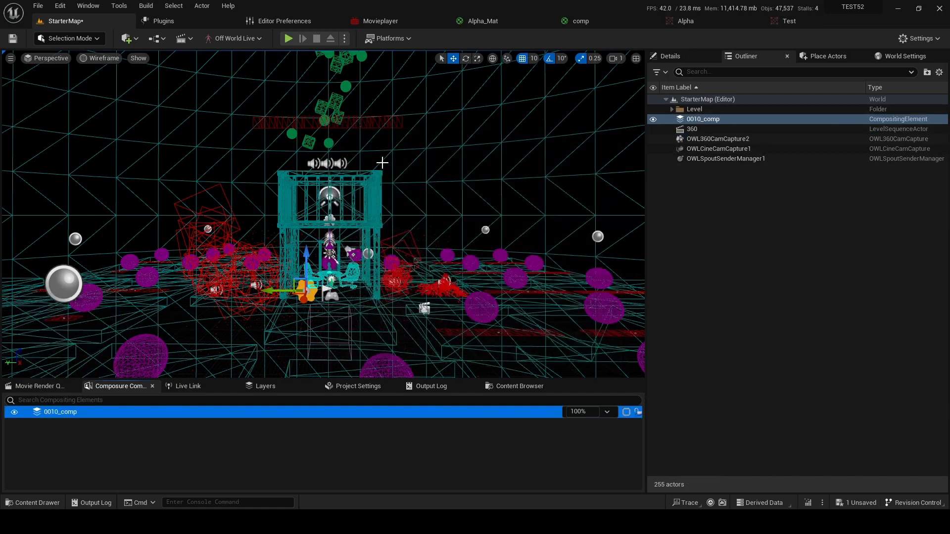
right_click(60, 412)
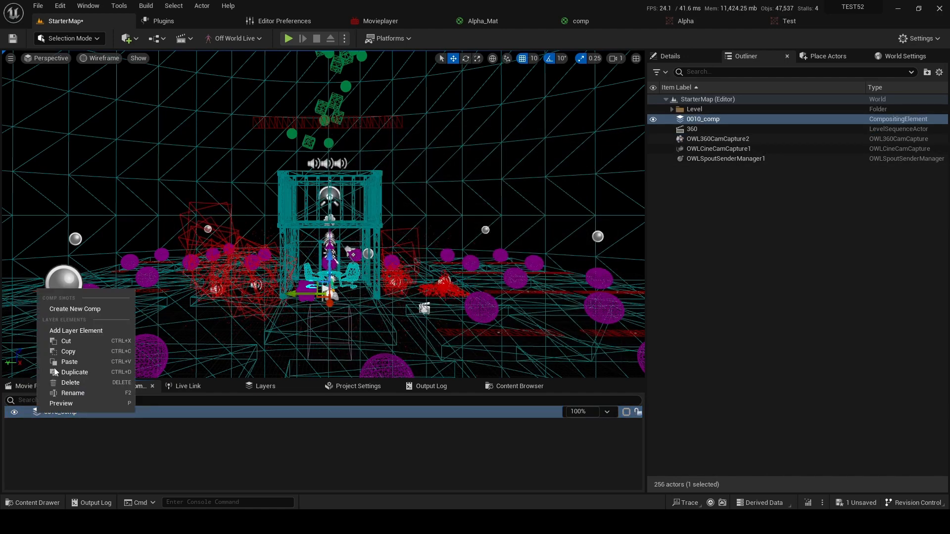
left_click(76, 331)
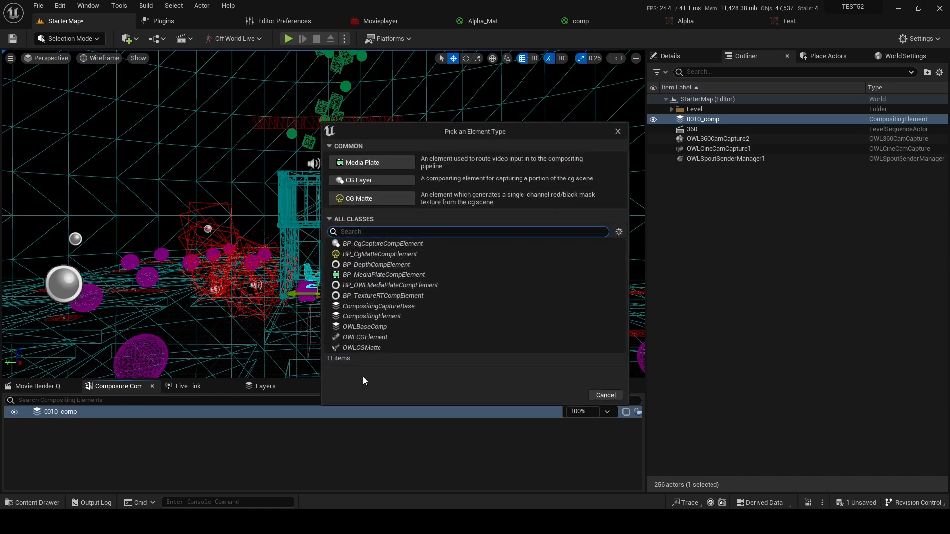